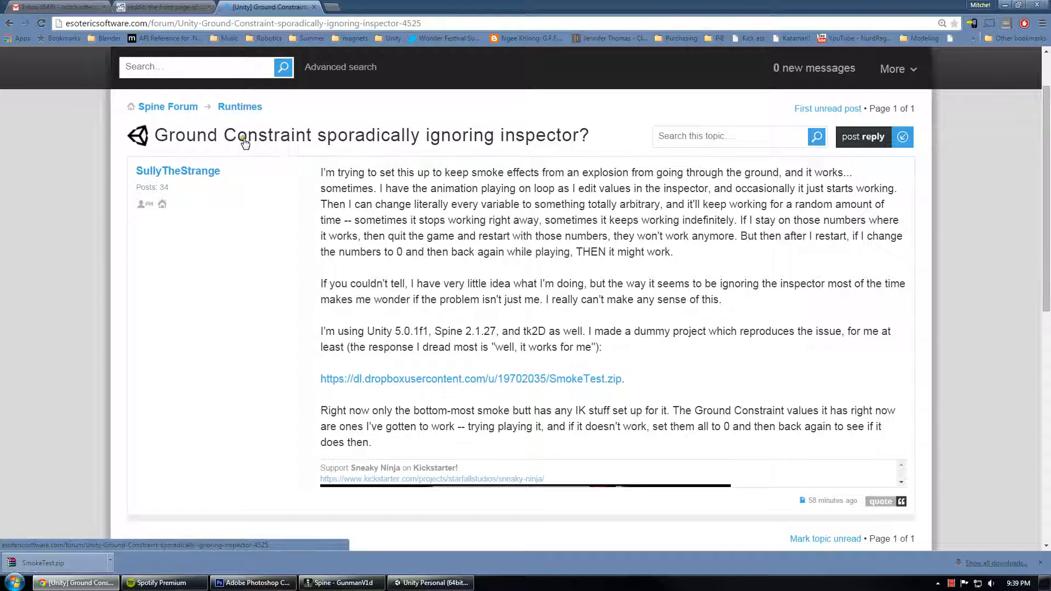
mouse_move(391, 149)
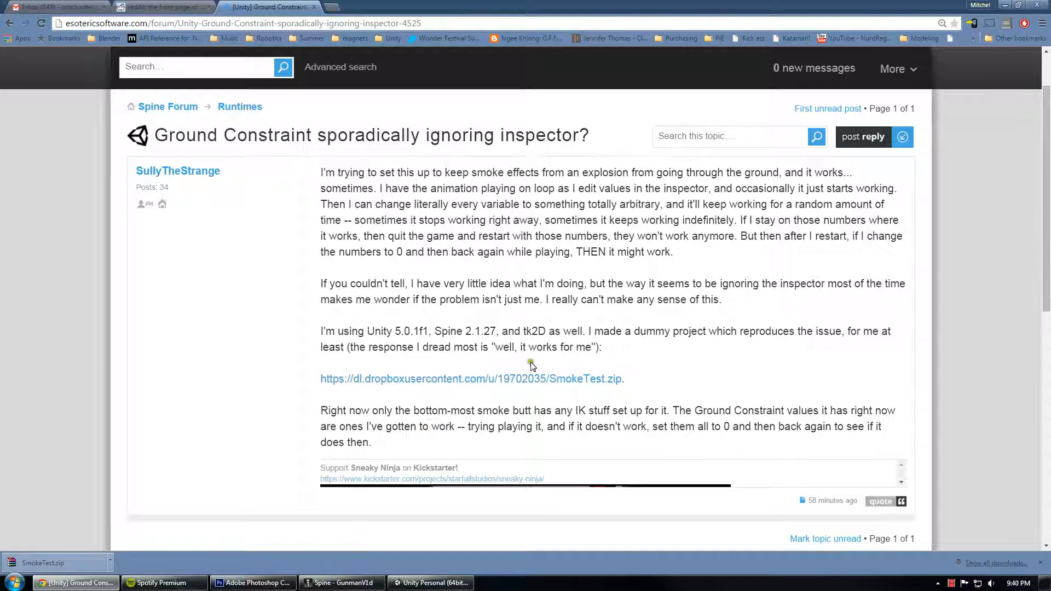
Step: Switch from the Chrome forum thread to the Unity SmokeTest project
left_click(429, 582)
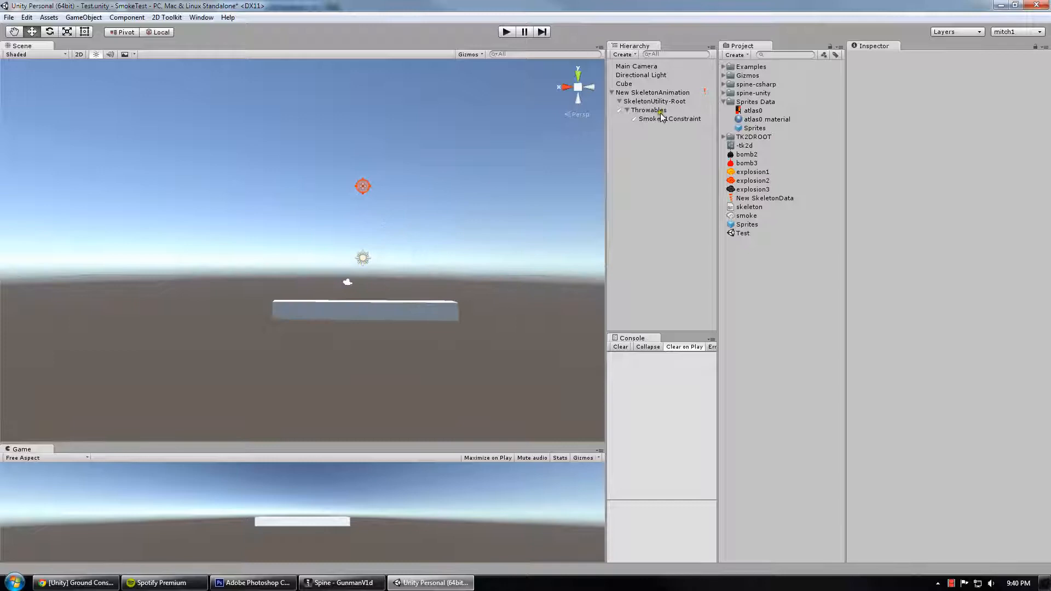
left_click(651, 92)
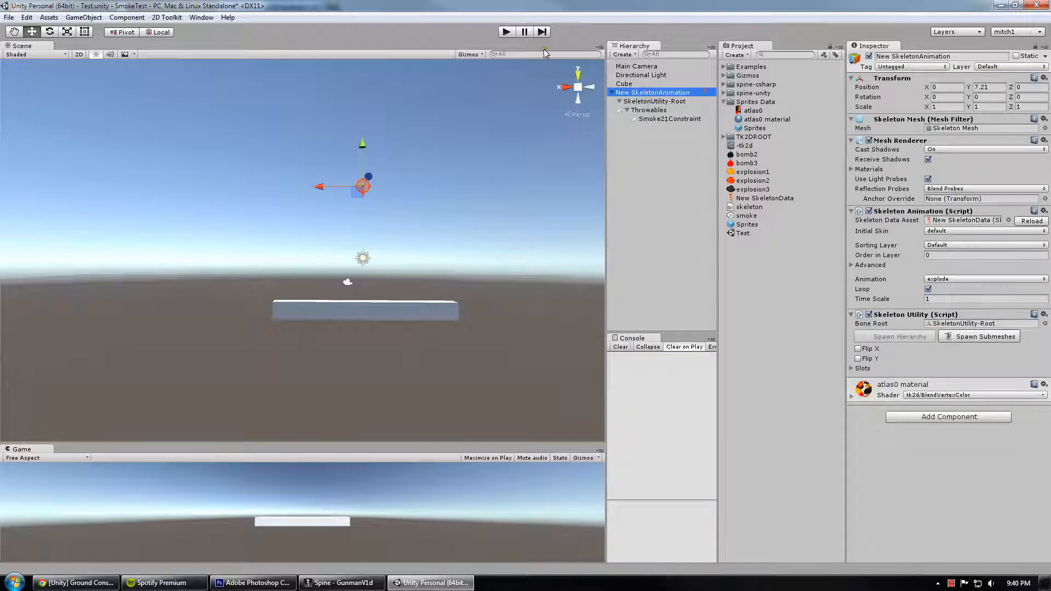
left_click(506, 32)
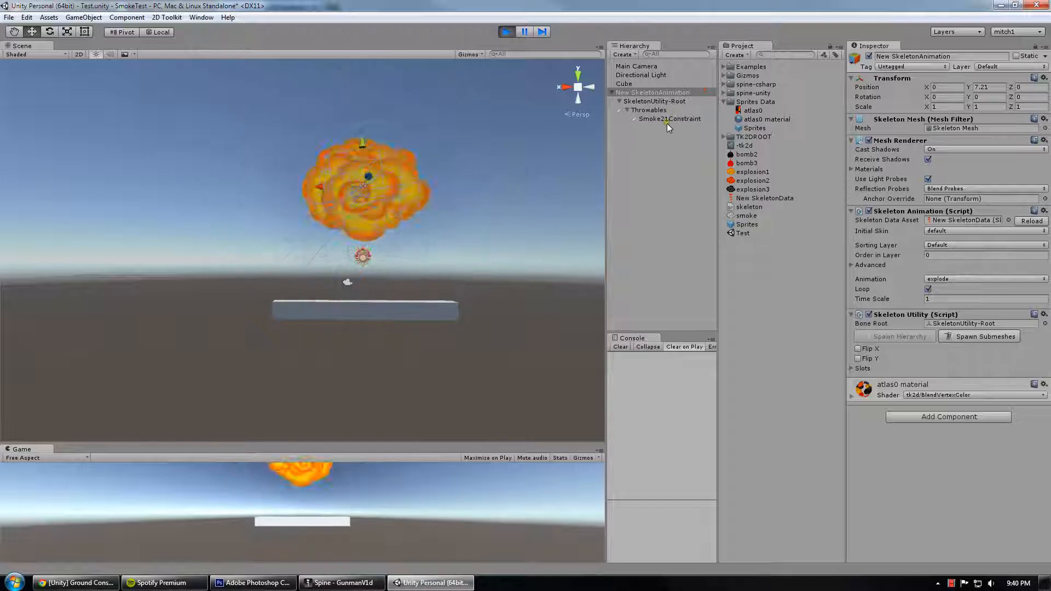
left_click(668, 118)
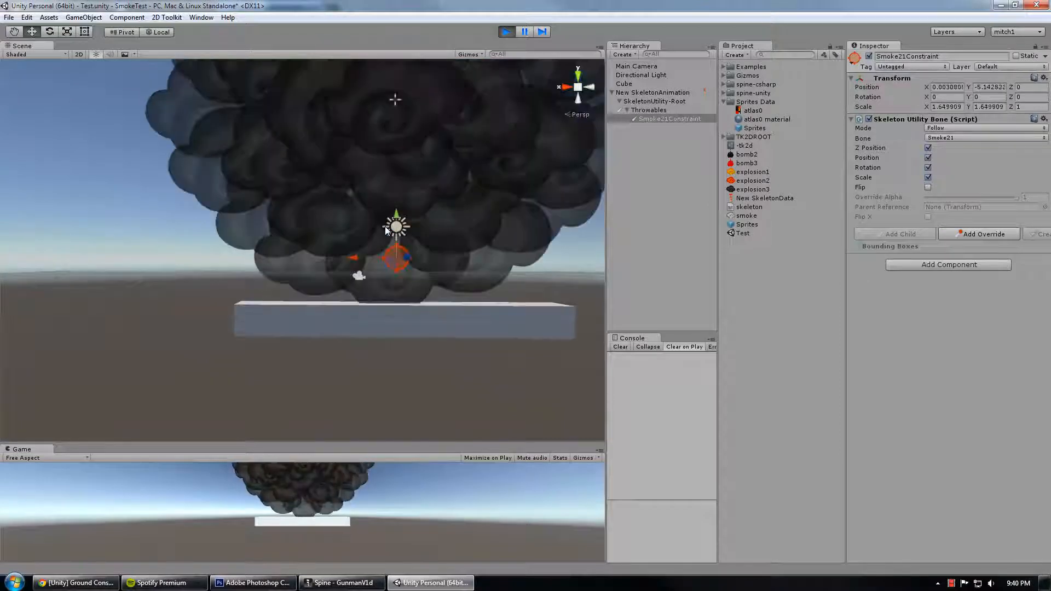
left_click(506, 32)
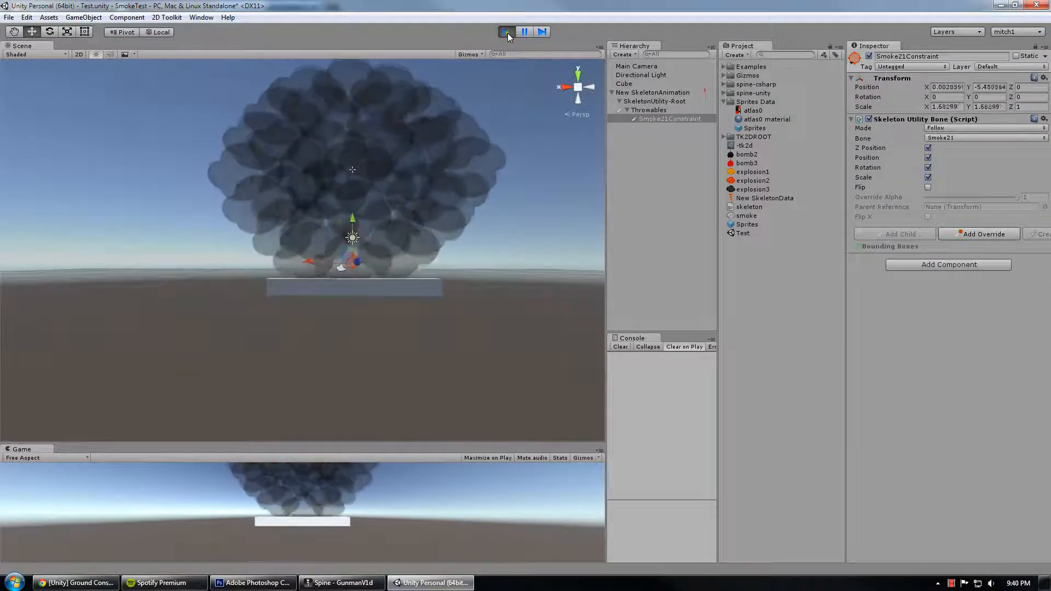
left_click(506, 32)
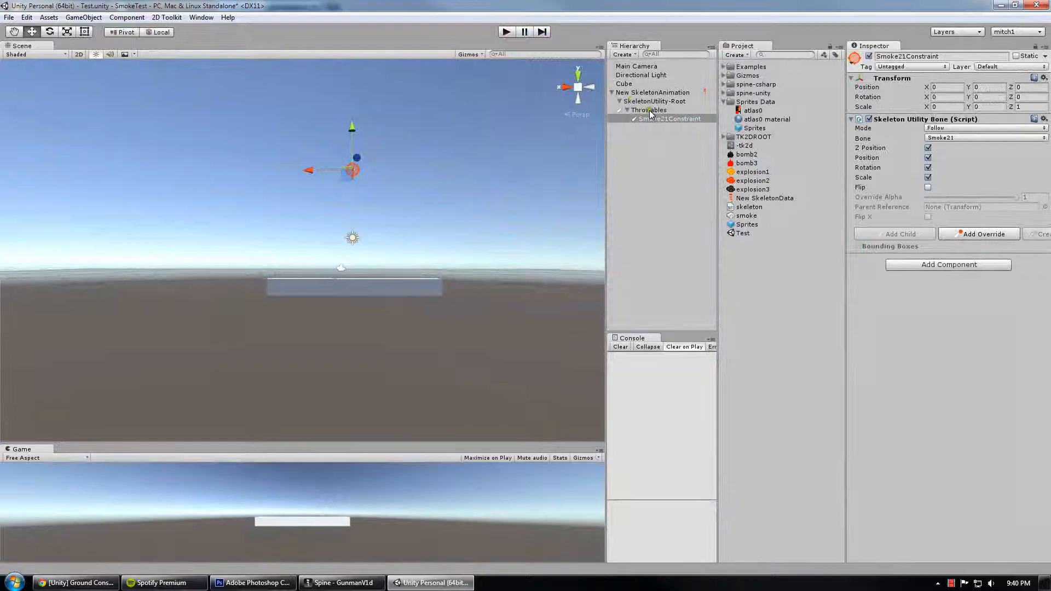
left_click(648, 109)
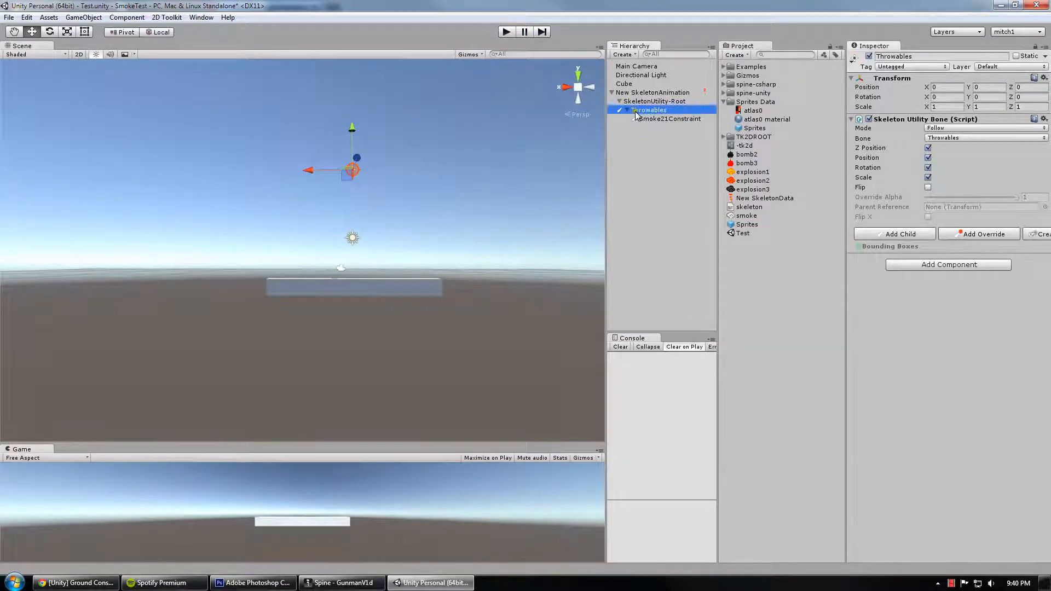
left_click(668, 119)
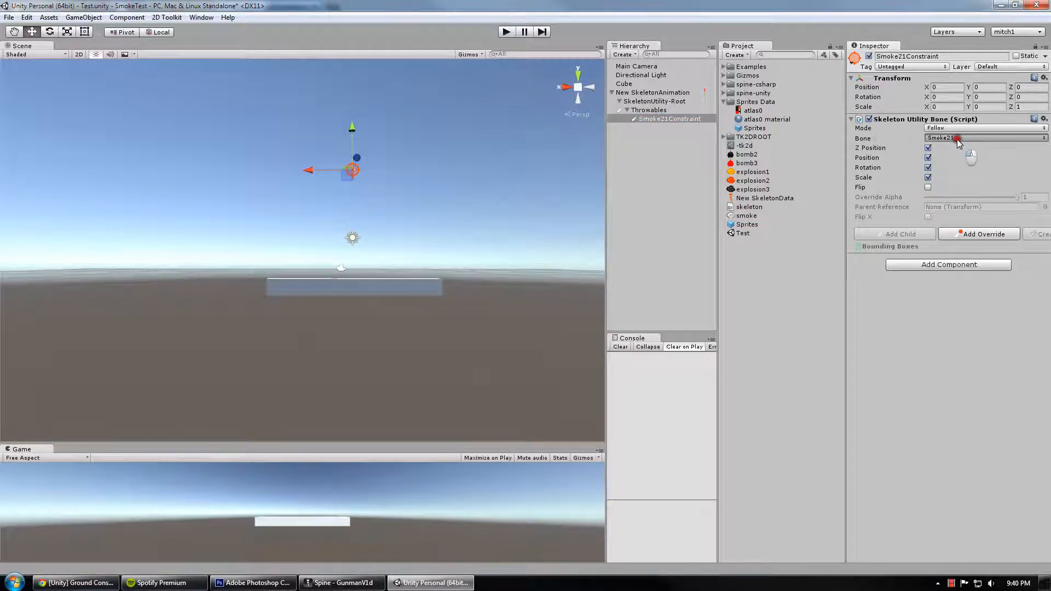
left_click(985, 138)
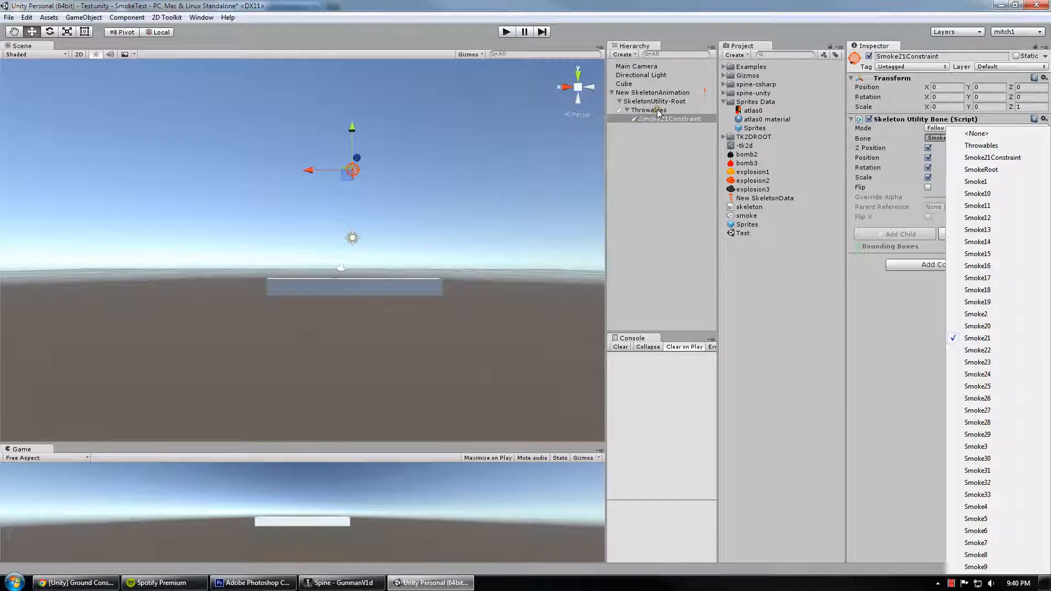
left_click(647, 110)
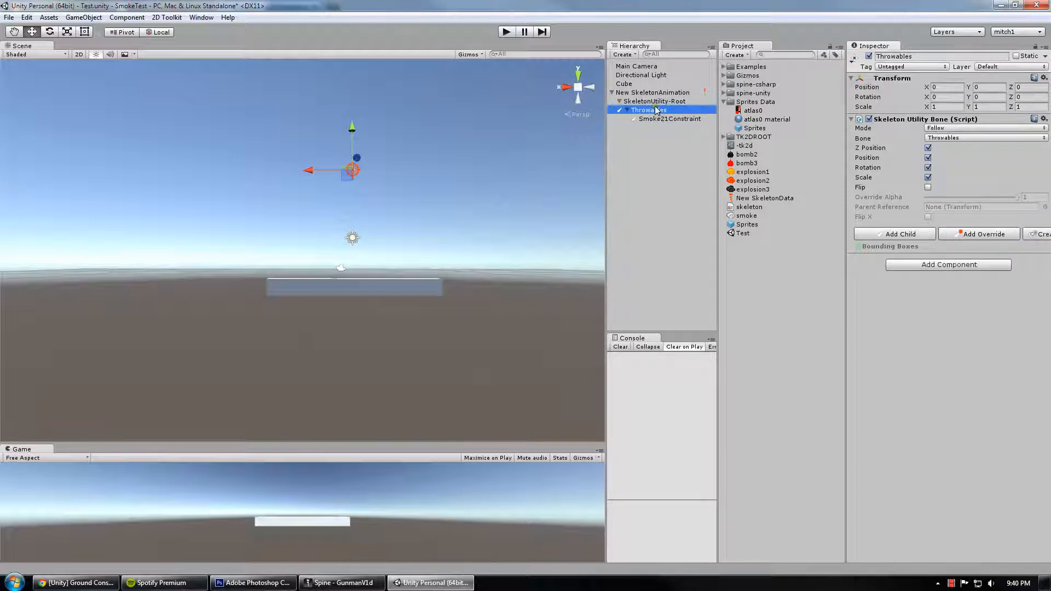
left_click(668, 119)
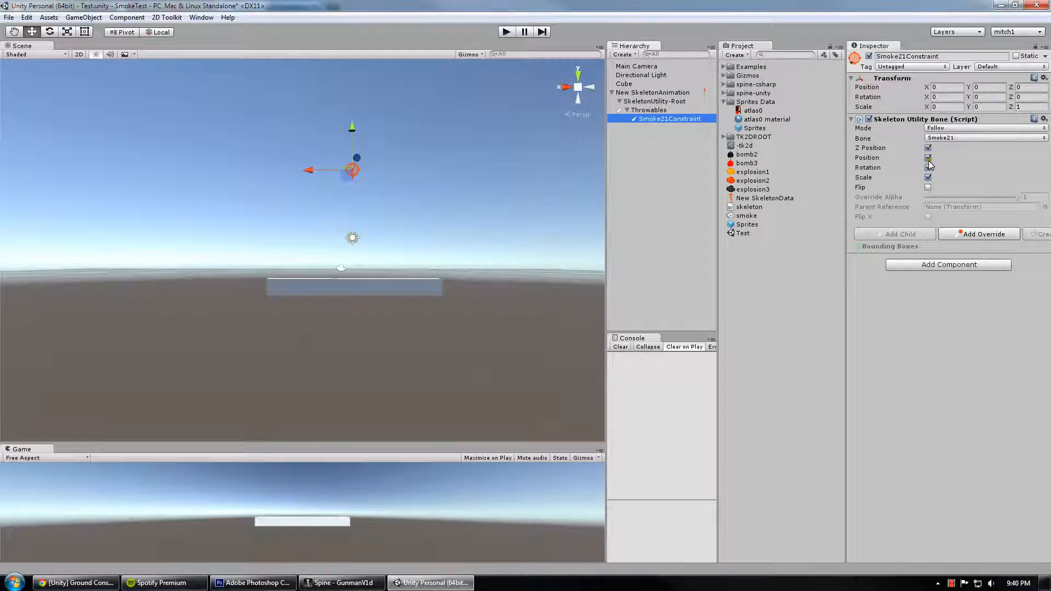
left_click(928, 157)
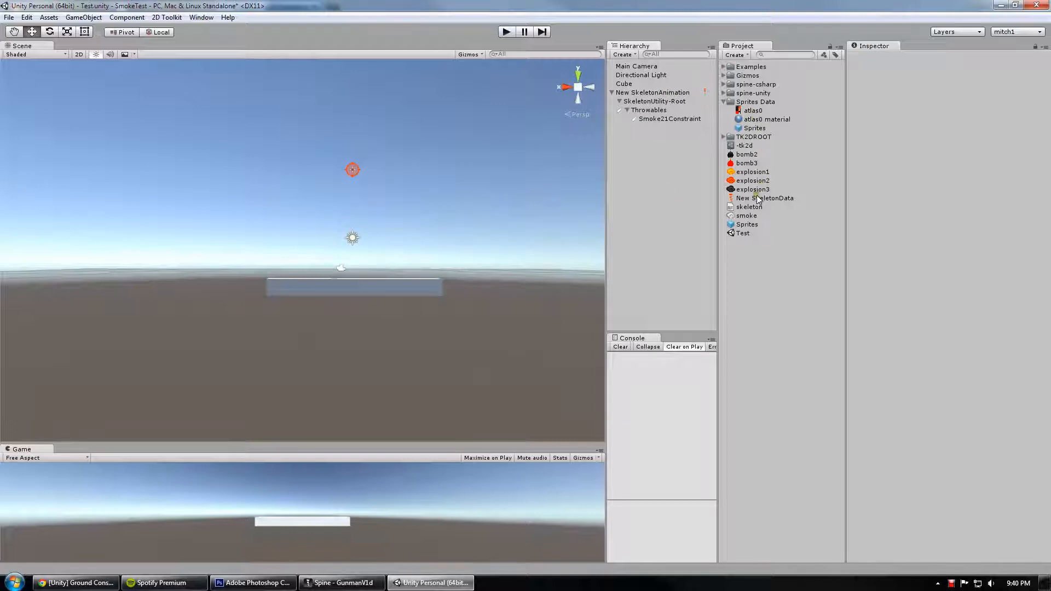
Step: Instantiate New SkeletonData as a SkeletonAnimation and raise it above the ground
right_click(765, 197)
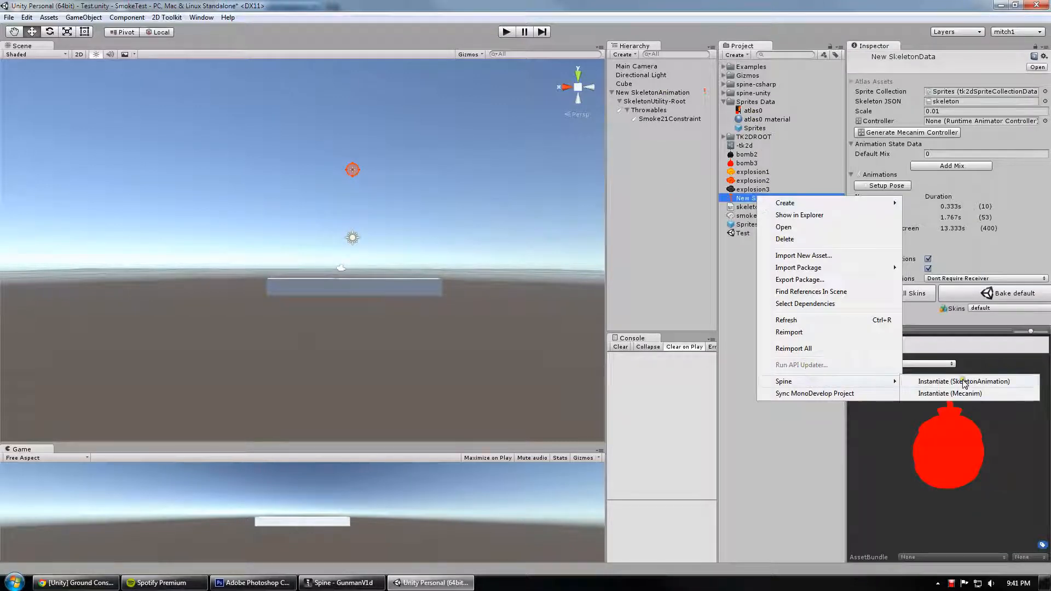
left_click(962, 381)
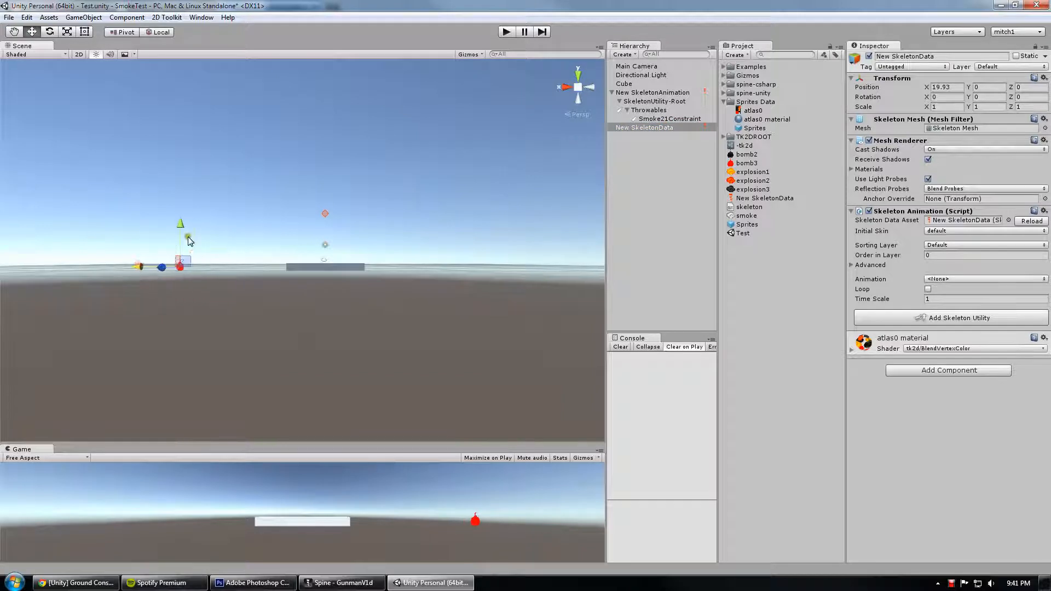
left_click_drag(190, 241, 208, 174)
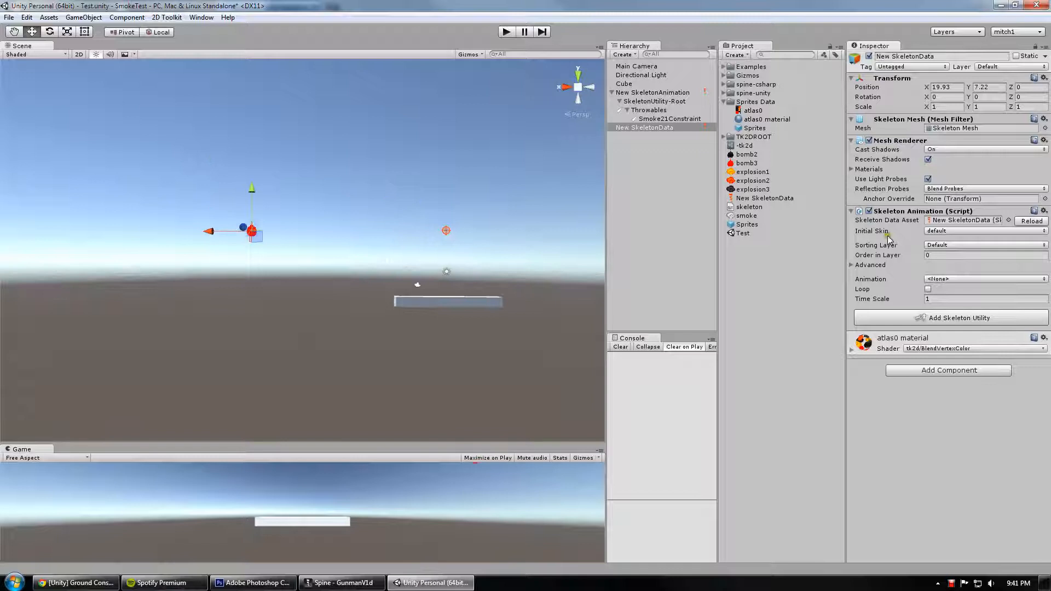
Step: Add a Skeleton Utility, spawn the bone hierarchy, and expand Throwables
left_click(947, 317)
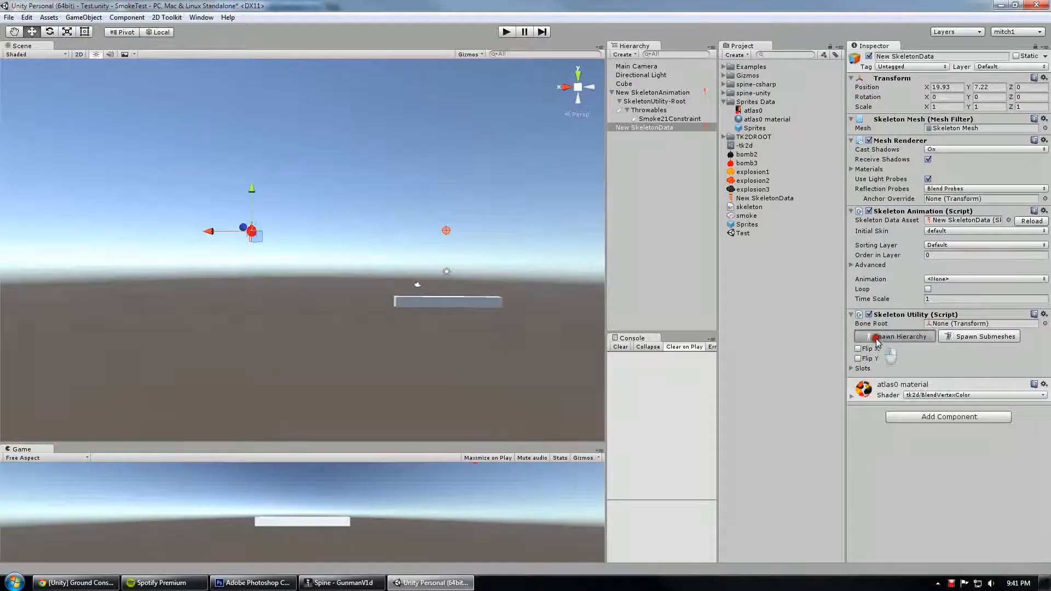
left_click(898, 336)
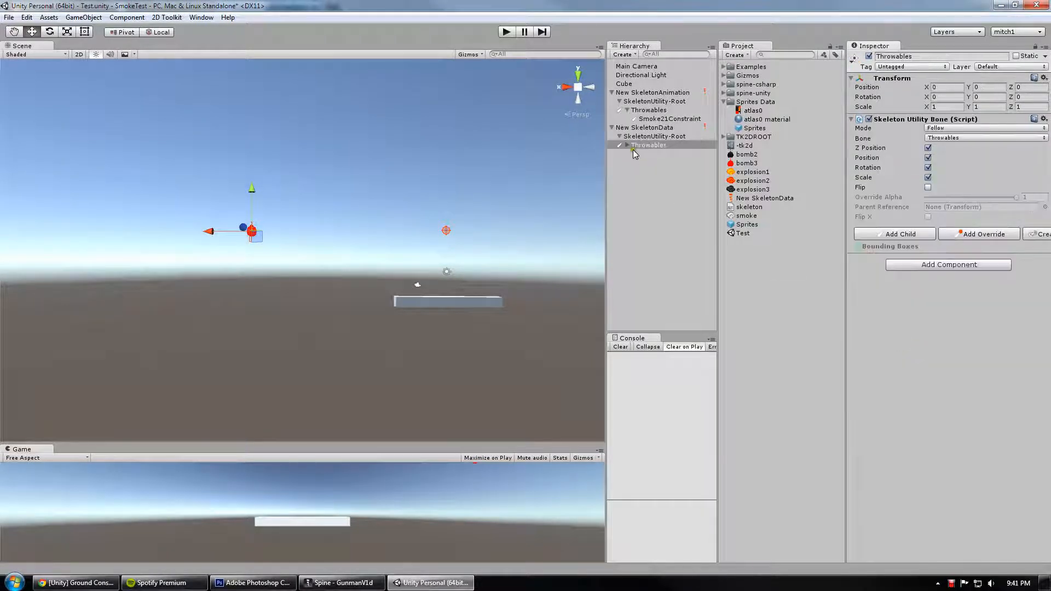
left_click(615, 145)
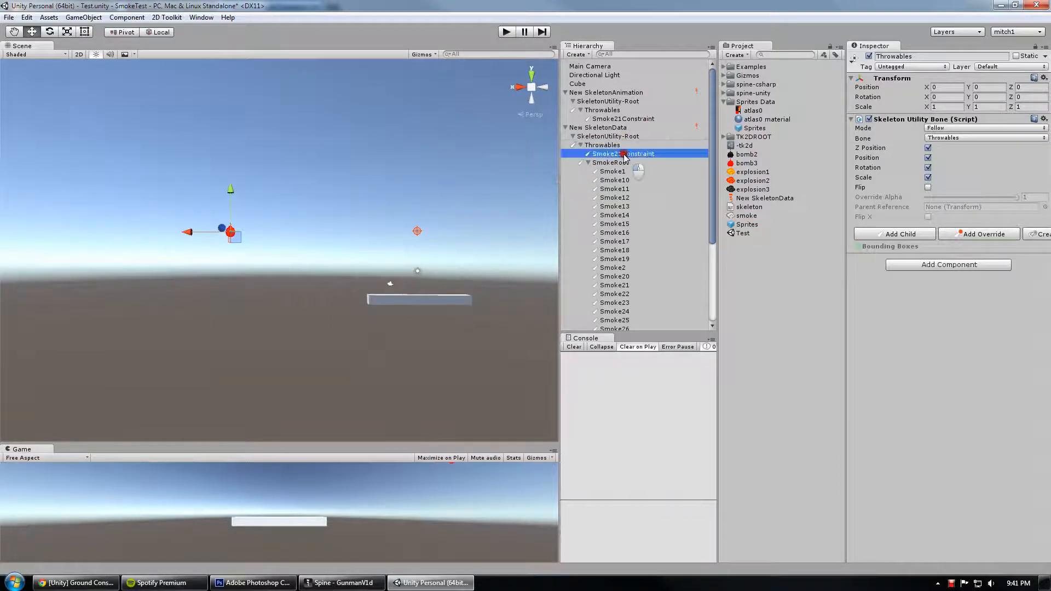
Step: Give all Smoke bones a Skeleton Utility Ground Constraint with Ground Mask set to Everything
scroll("down", 3)
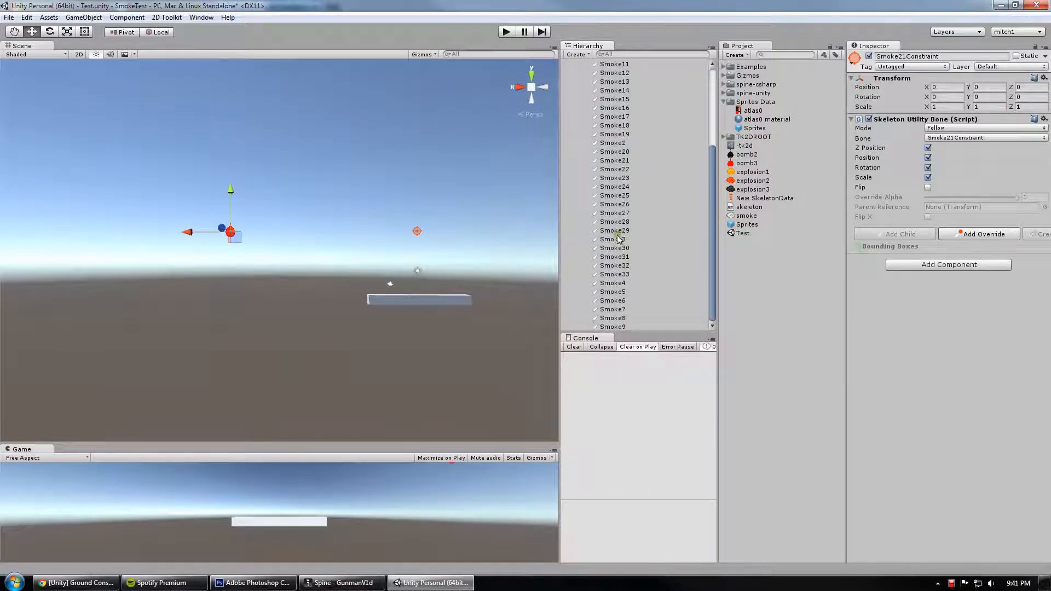
left_click(614, 193)
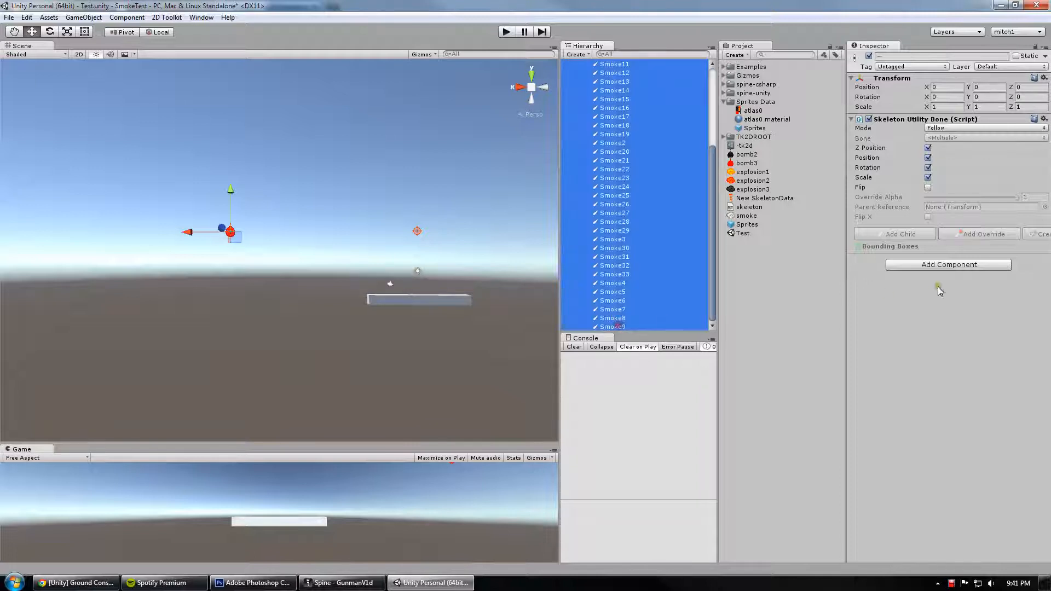
type("constraint")
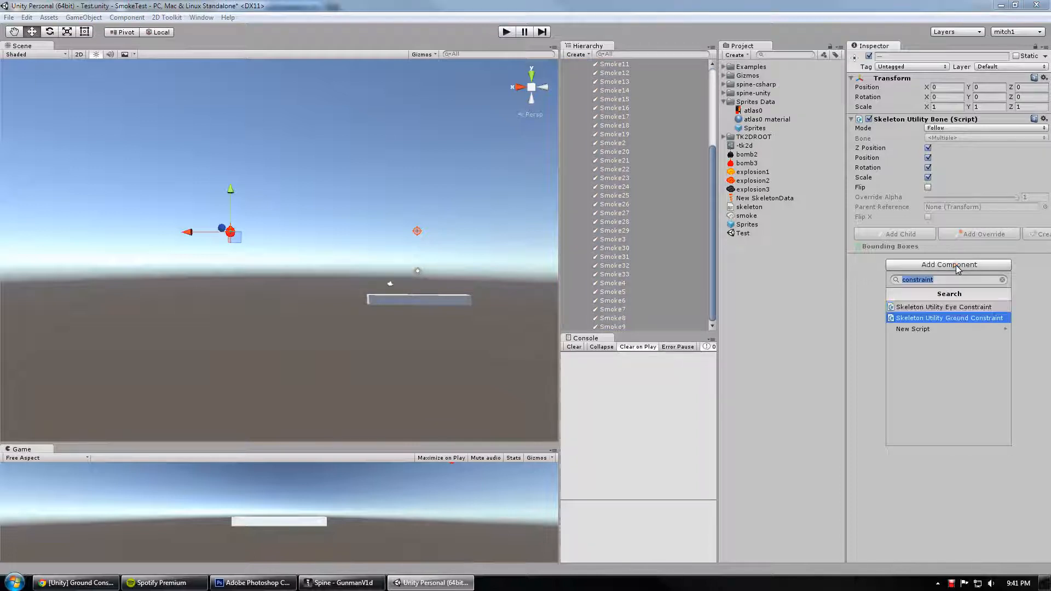
left_click(947, 318)
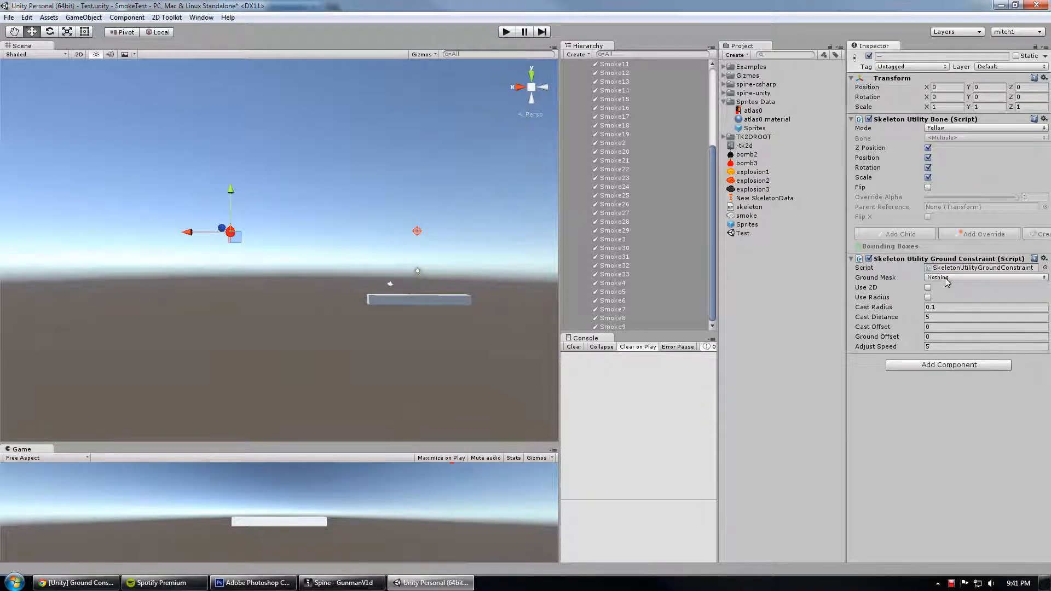
left_click(982, 277)
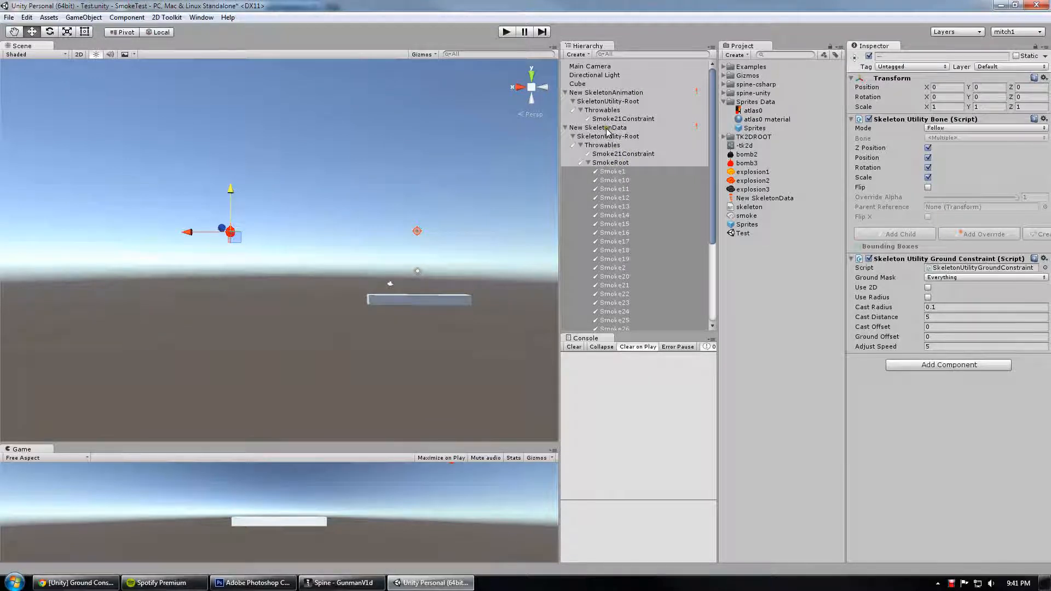
Step: Set New SkeletonData to loop the explode animation and restart Play
left_click(598, 128)
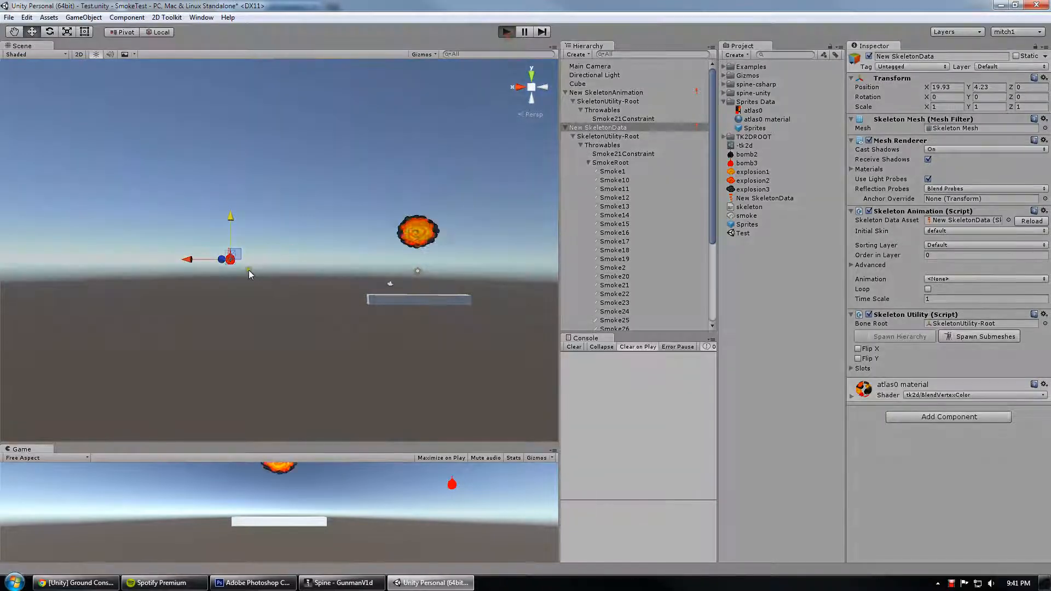
left_click(506, 32)
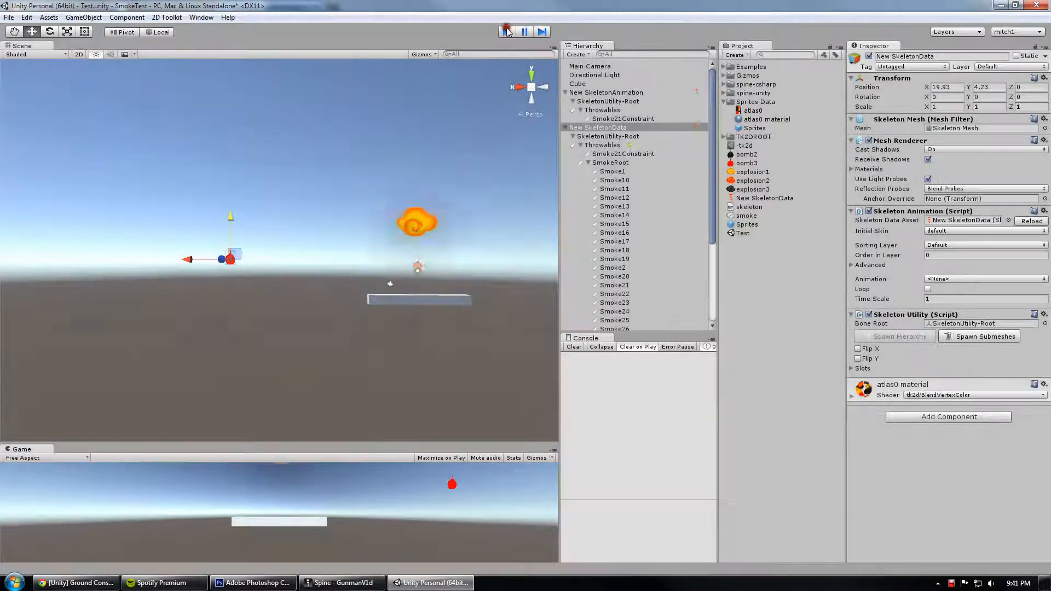
left_click(983, 279)
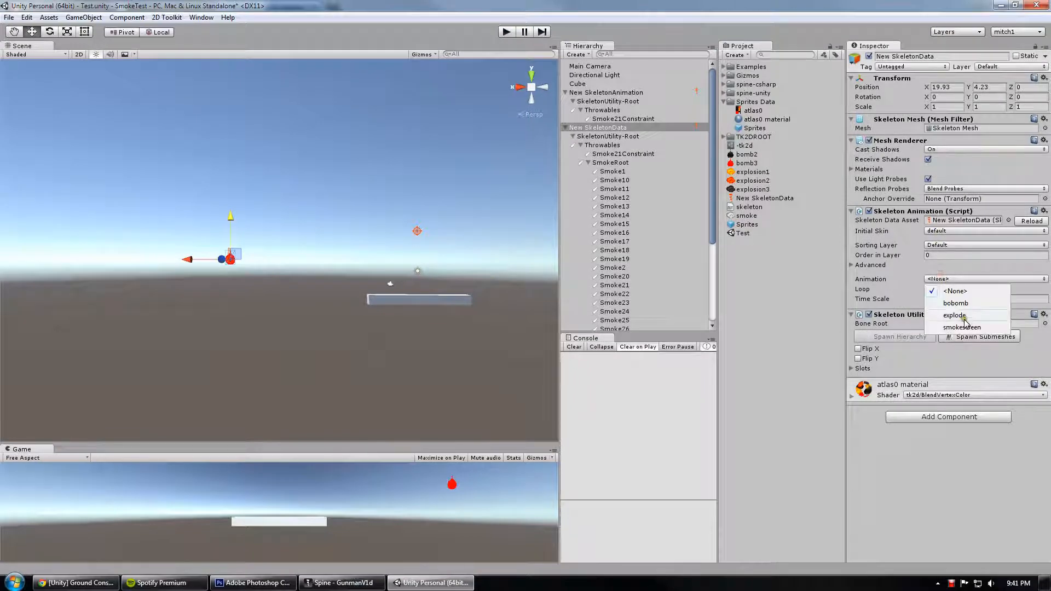
left_click(956, 316)
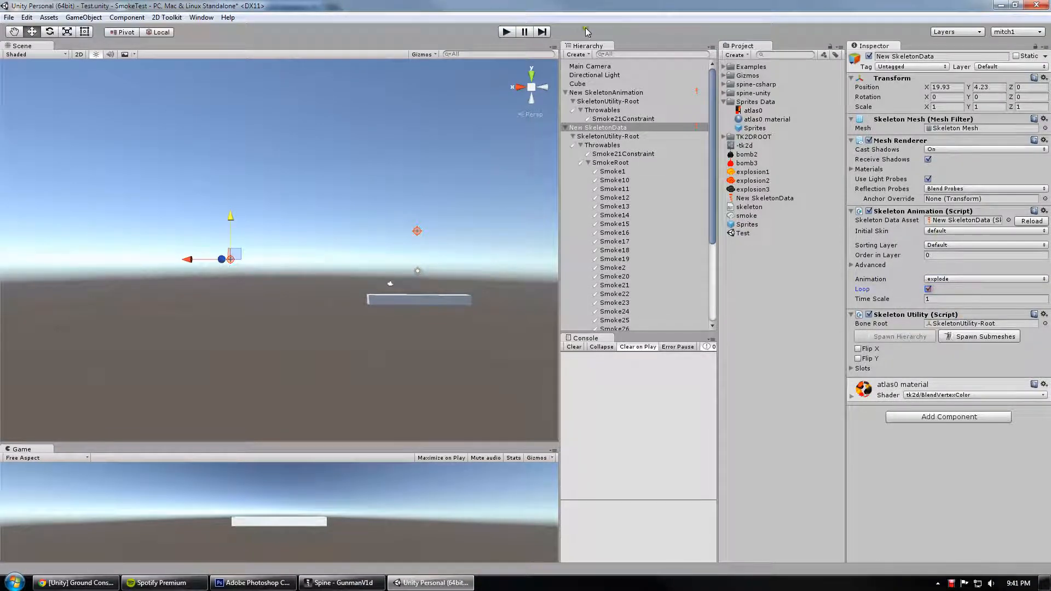
left_click(506, 32)
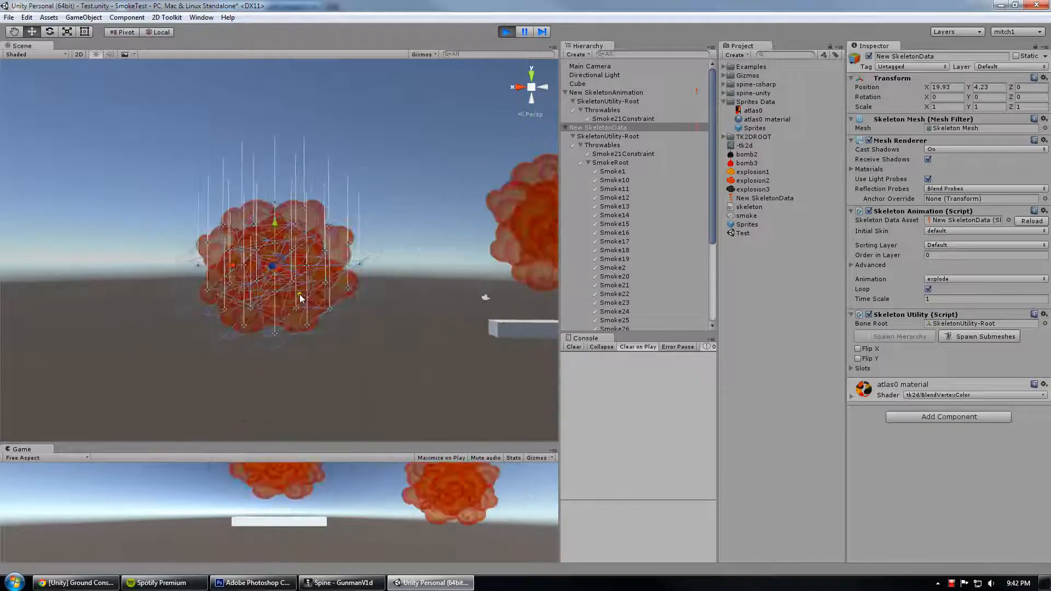
Step: Raise Smoke19's ground constraint Cast Distance to about 6, then exit Play mode
left_click(525, 32)
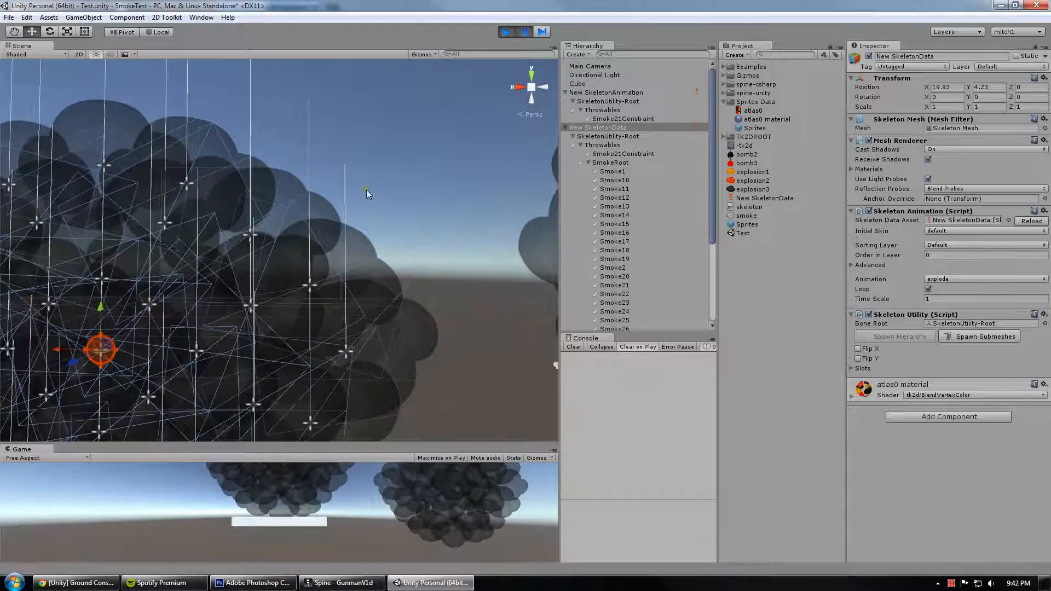
mouse_move(355, 321)
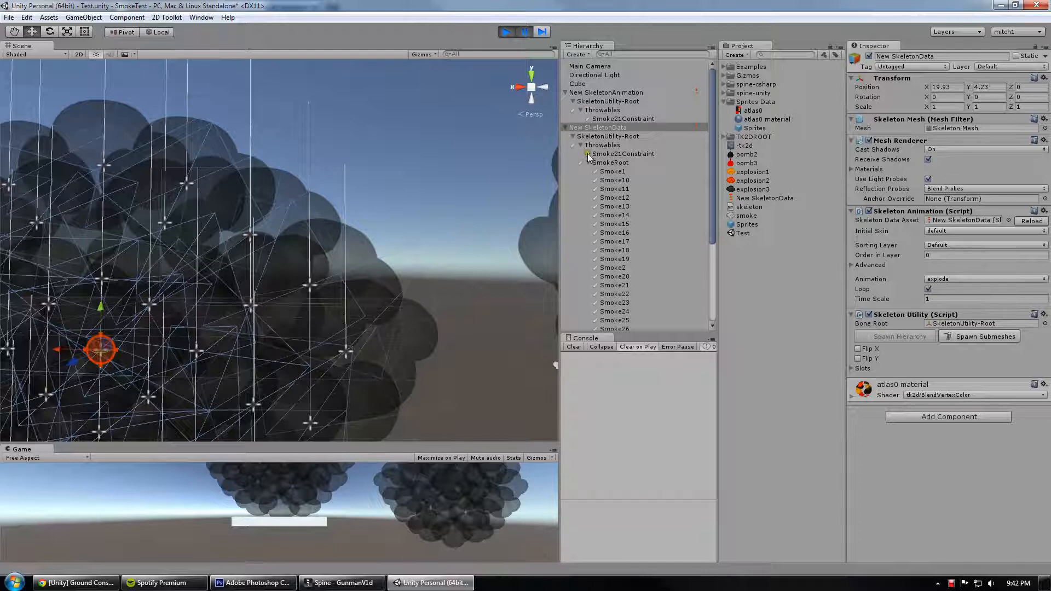
left_click(613, 259)
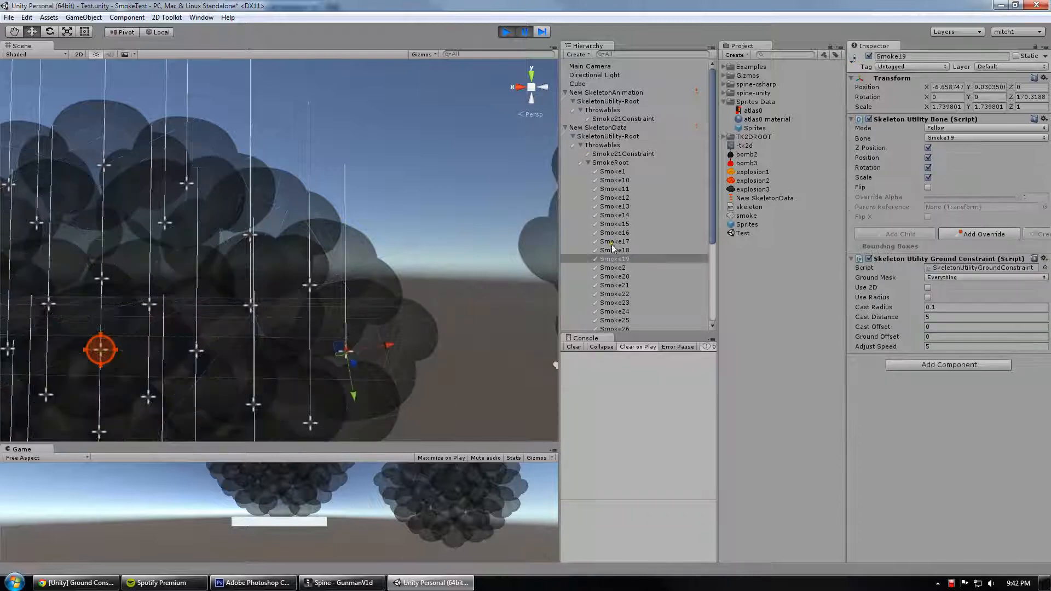
left_click(614, 259)
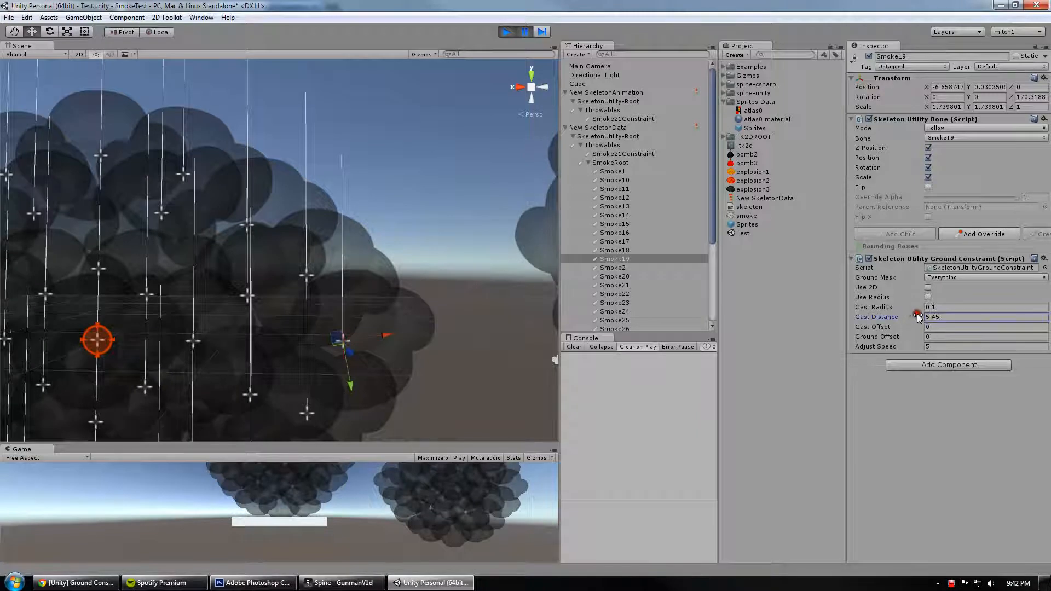
left_click_drag(918, 317, 905, 316)
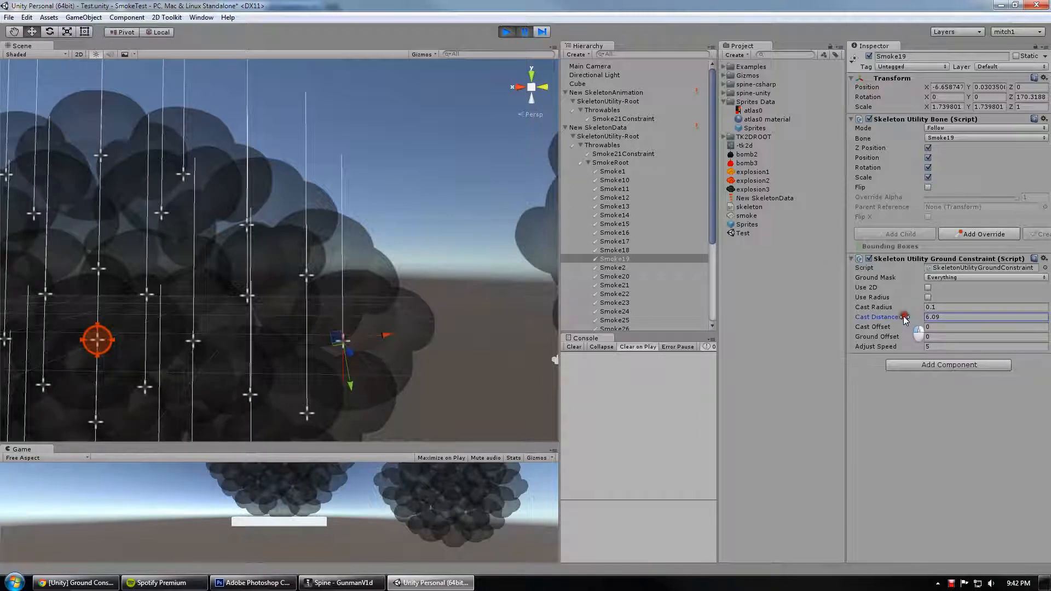
left_click(507, 32)
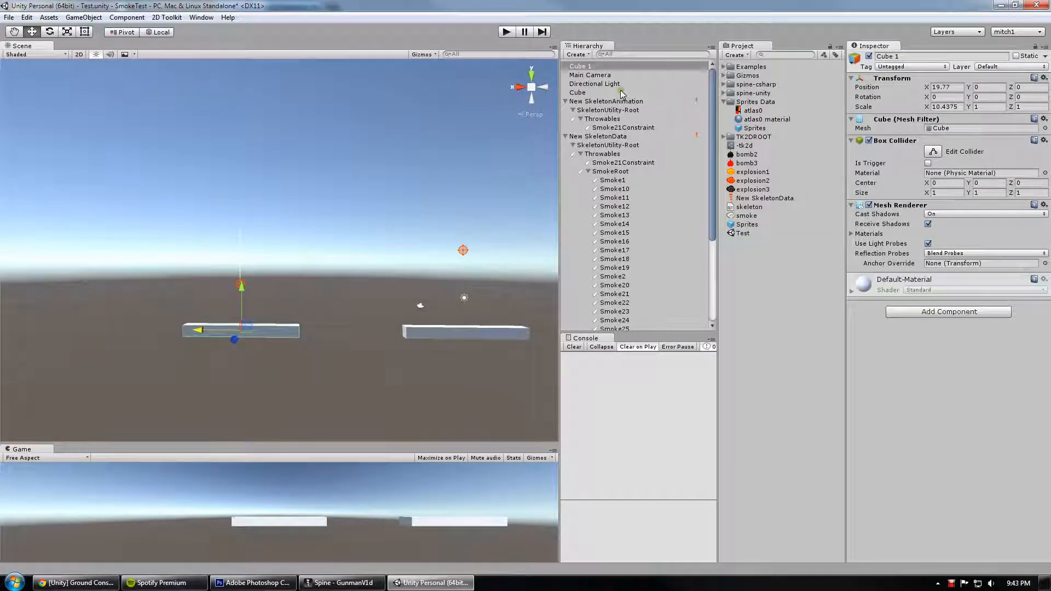
Step: Select New SkeletonData and run the game to test smoke landing on the cube
left_click(597, 136)
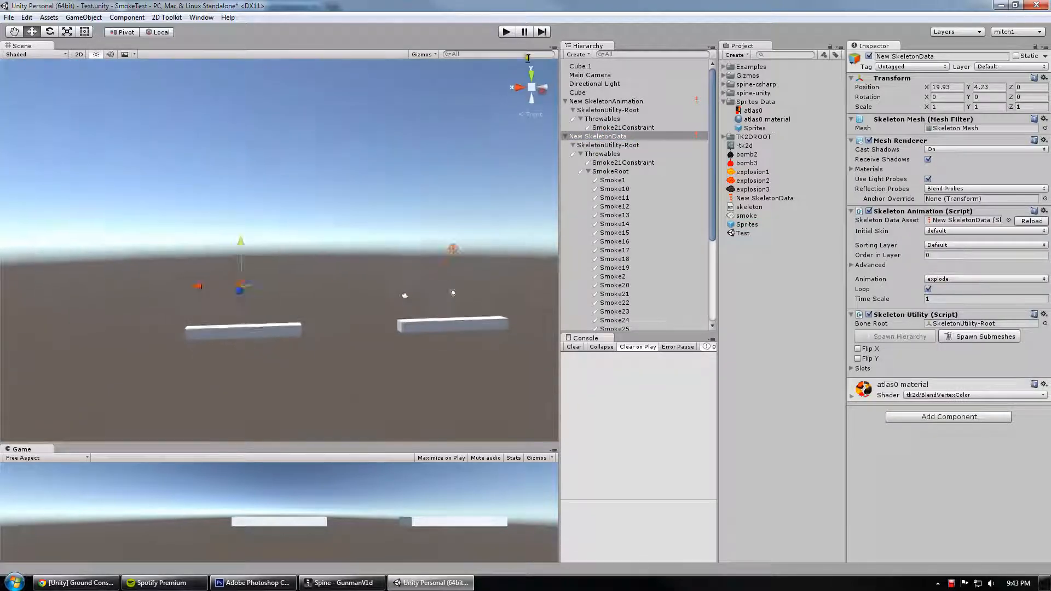
left_click(506, 32)
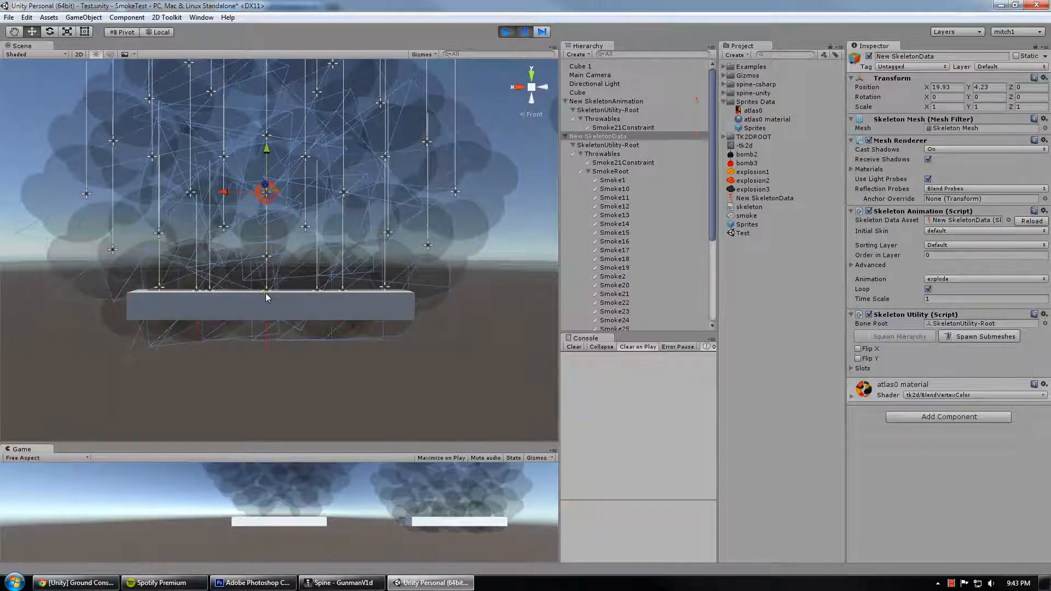
left_click(35, 54)
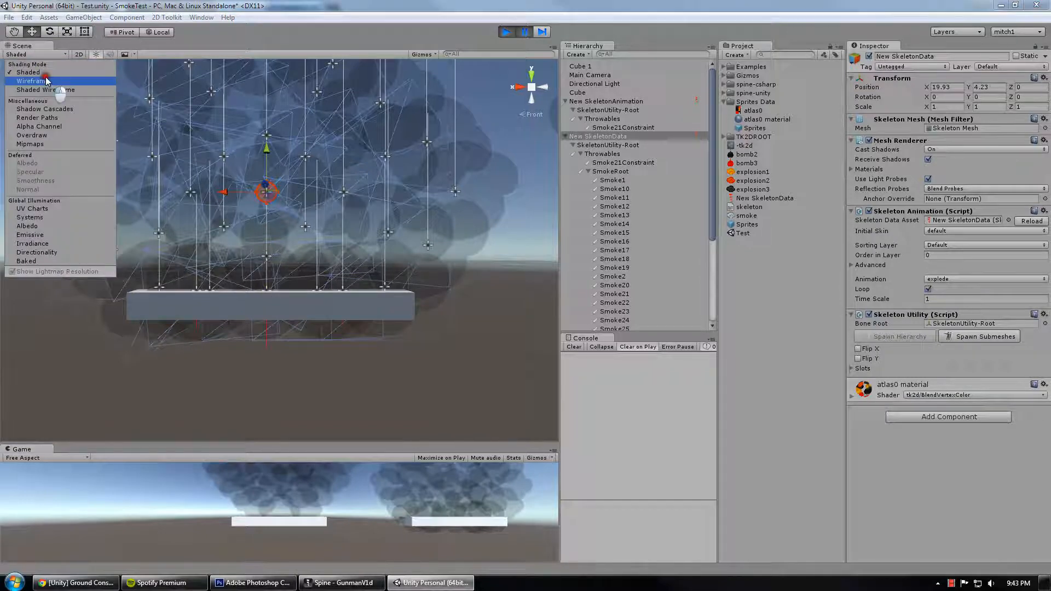
left_click(30, 81)
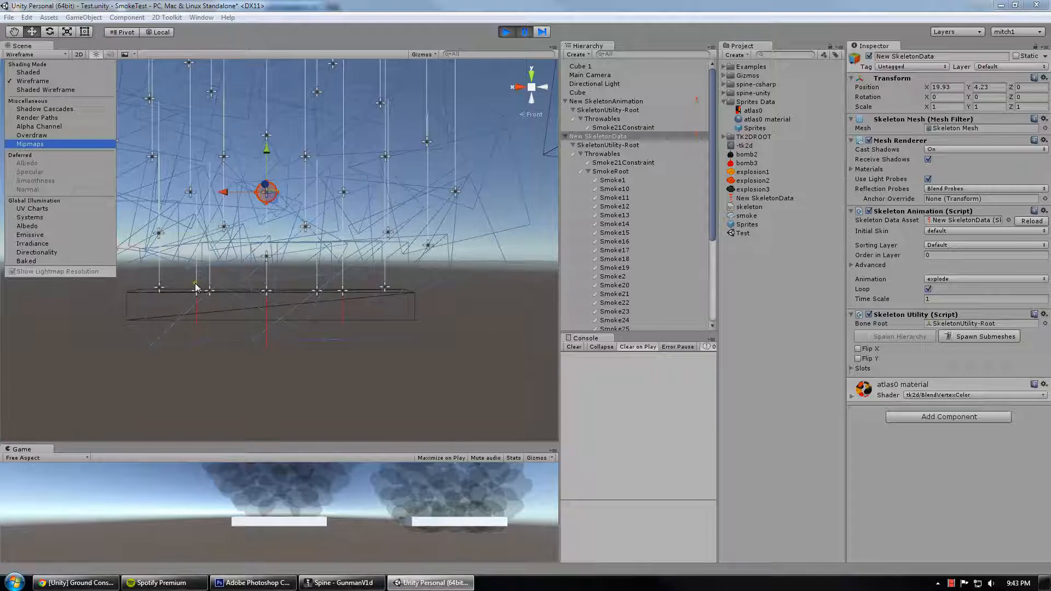
left_click(28, 72)
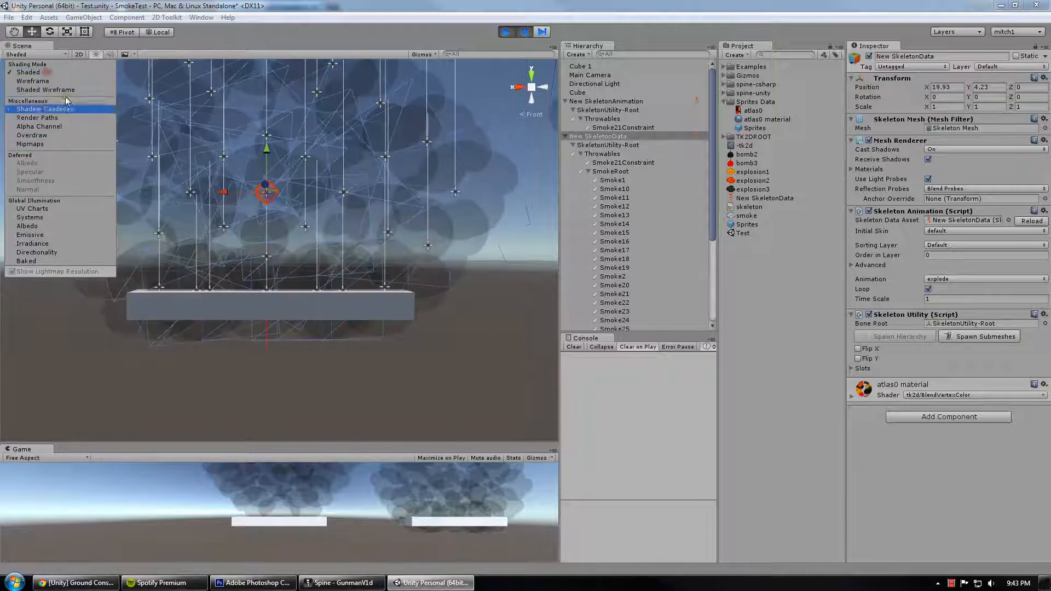
left_click(613, 180)
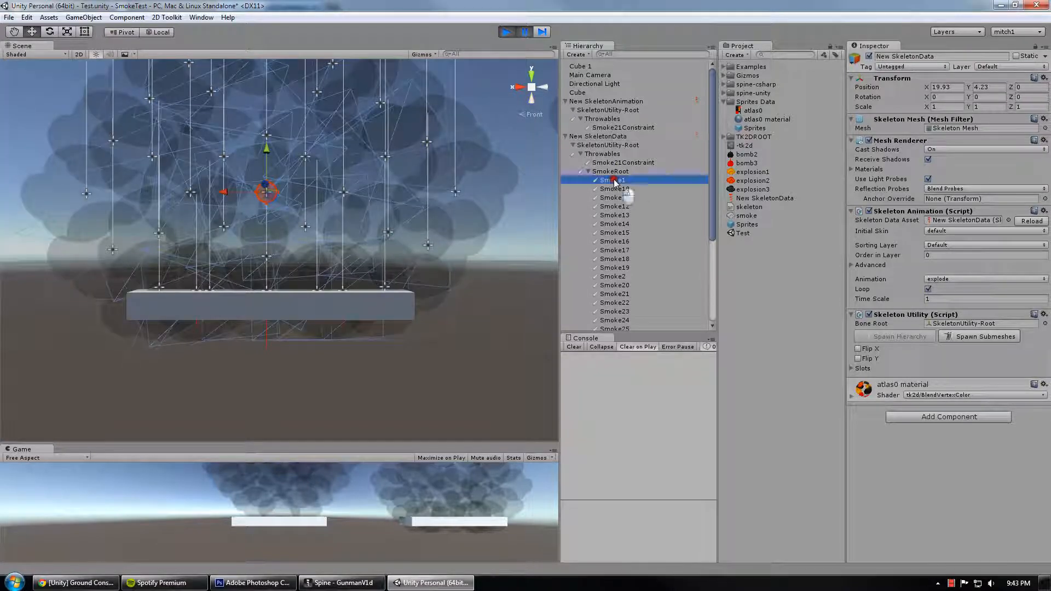
Step: Run the game on the tilted cube and inspect the Smoke21Constraint bone
left_click(506, 32)
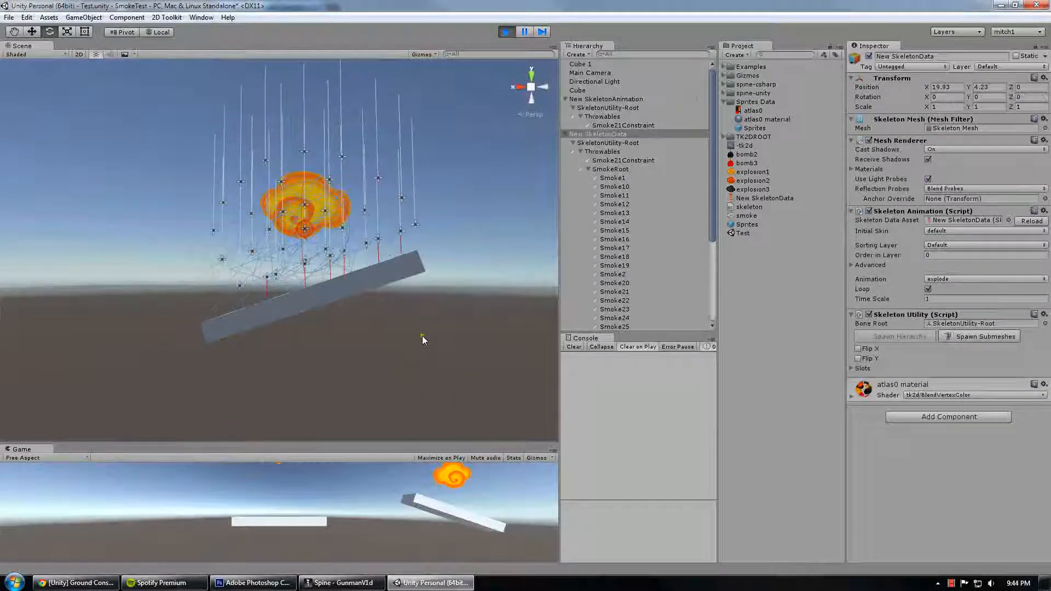
left_click(621, 159)
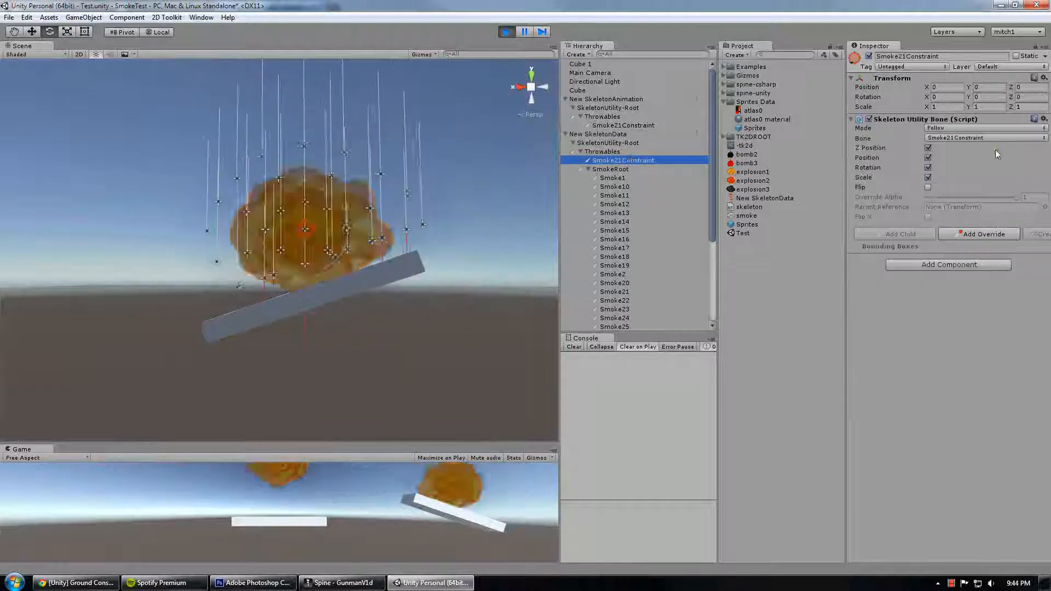